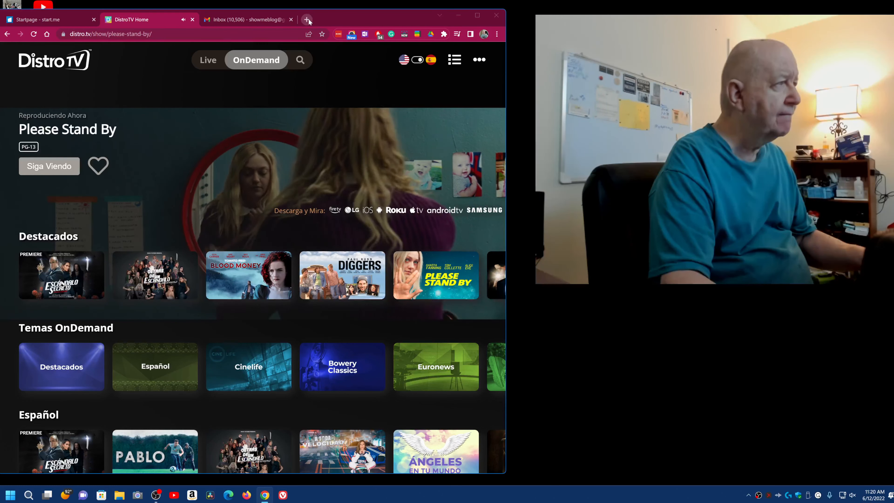
# - Search Google for 'wikipedia' in a new browser tab
pyautogui.click(307, 20)
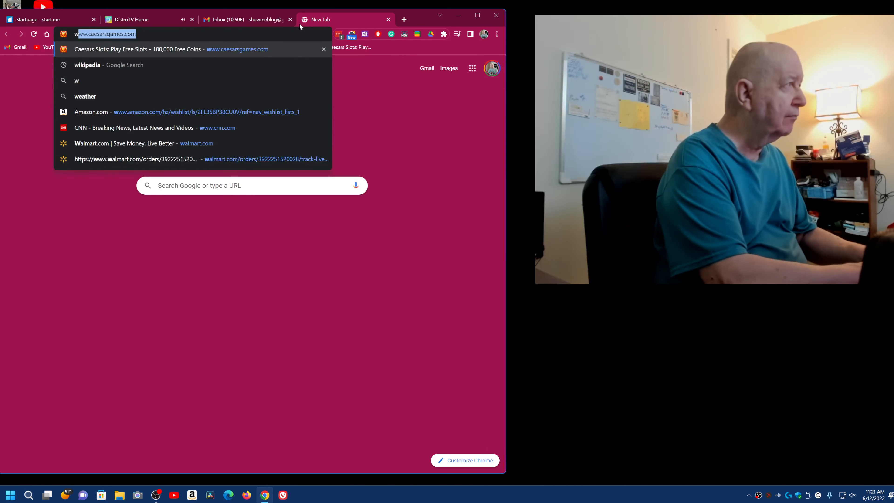
pyautogui.write('wikipedia')
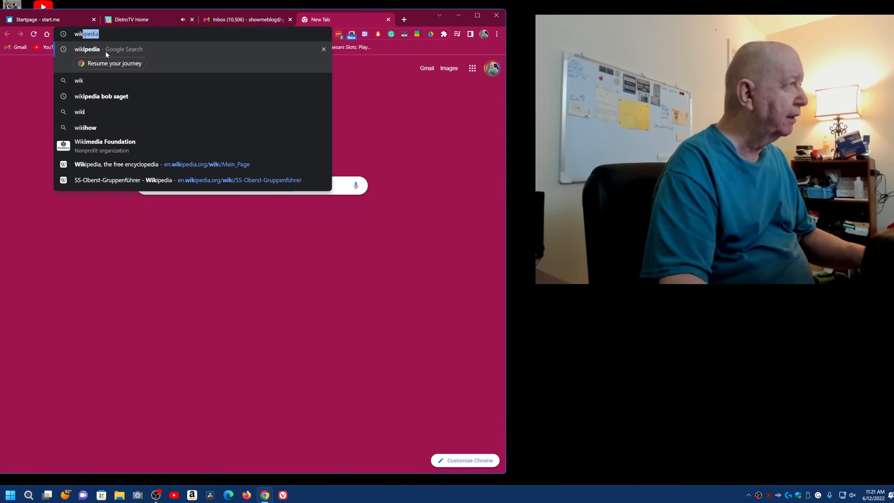
pyautogui.press('Return')
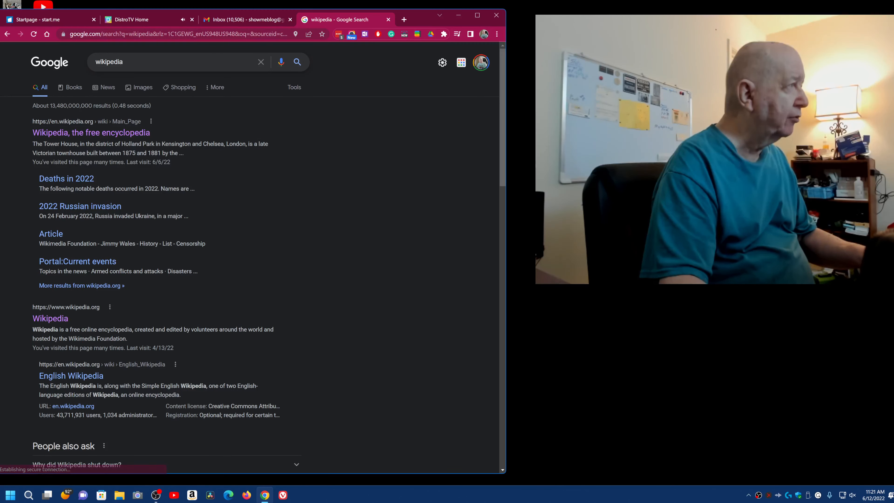
# - Start a new Google query 'Please Stand' for the 2017 film Please Stand By
pyautogui.click(171, 61)
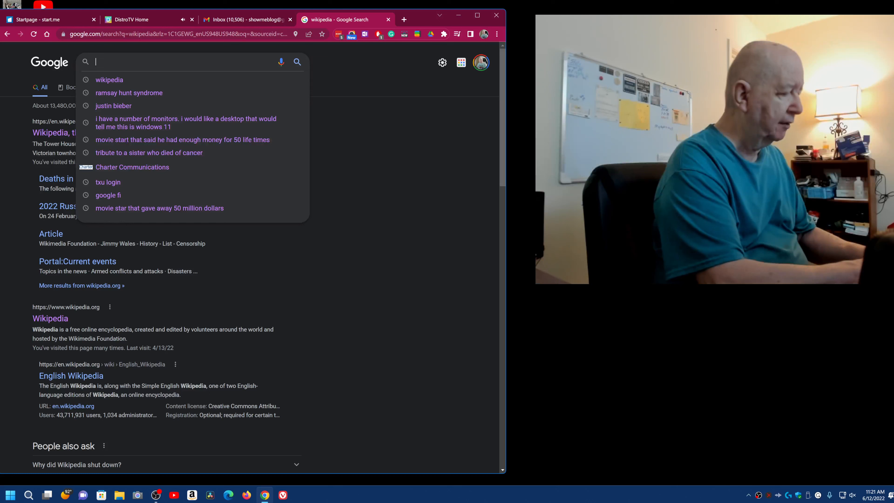
pyautogui.write('Please')
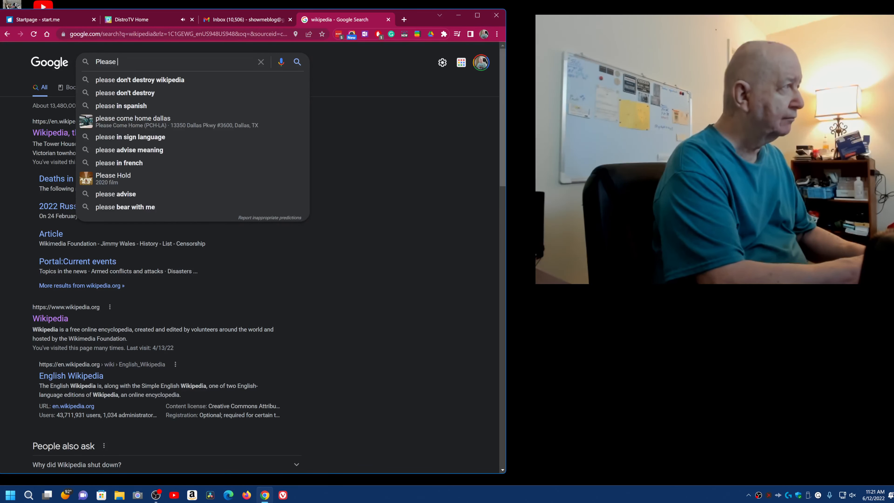
pyautogui.write('Stand')
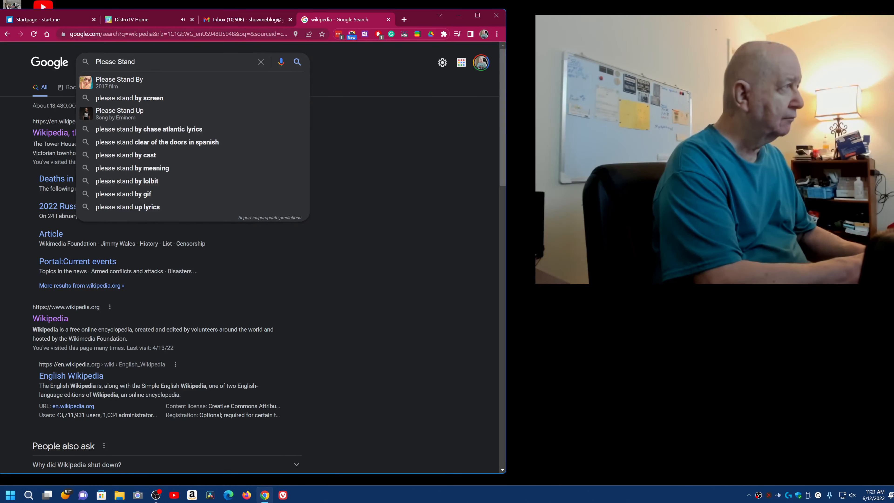
pyautogui.moveTo(349, 54)
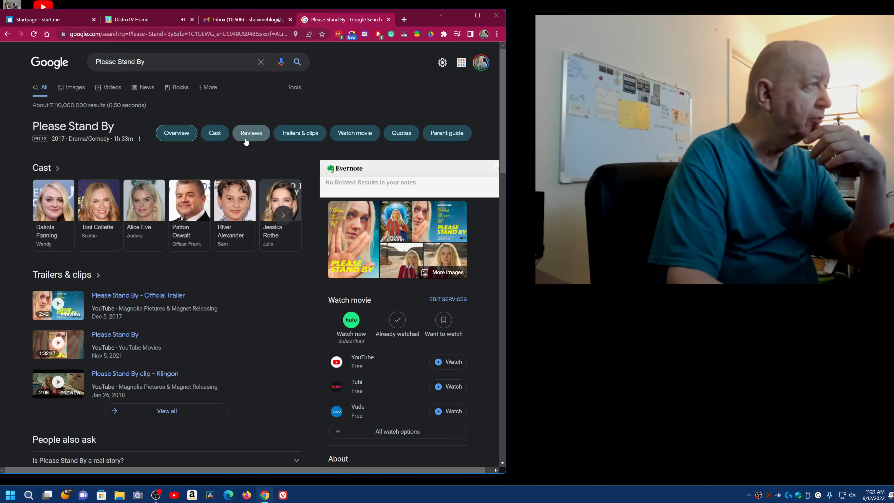
pyautogui.moveTo(368, 144)
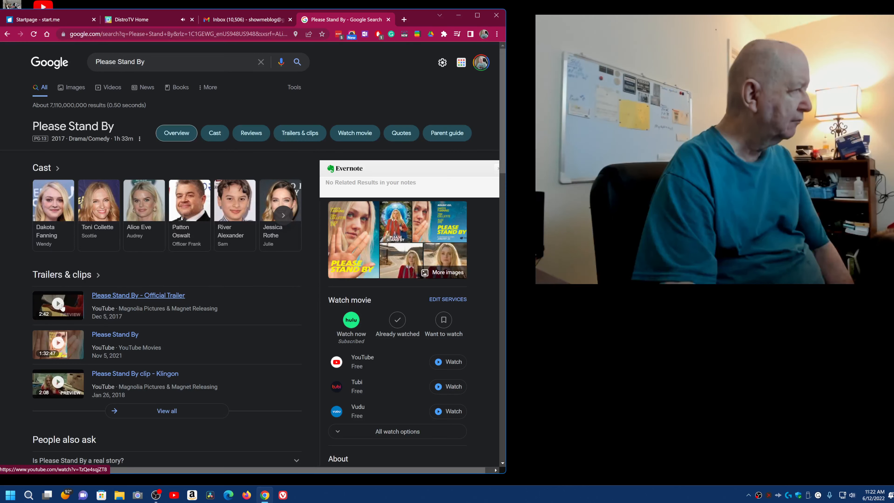
# - Start the Please Stand By official trailer from the Trailers & clips results, then switch to the DistroTV tab
pyautogui.click(137, 295)
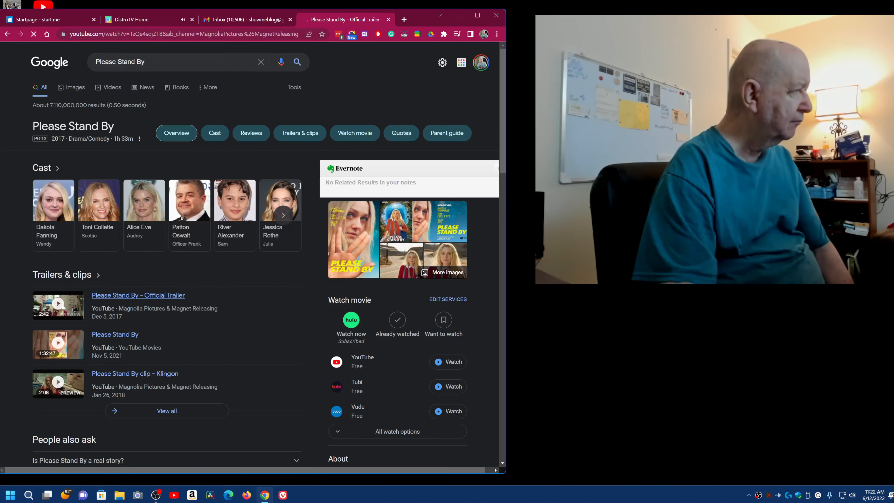
pyautogui.click(138, 295)
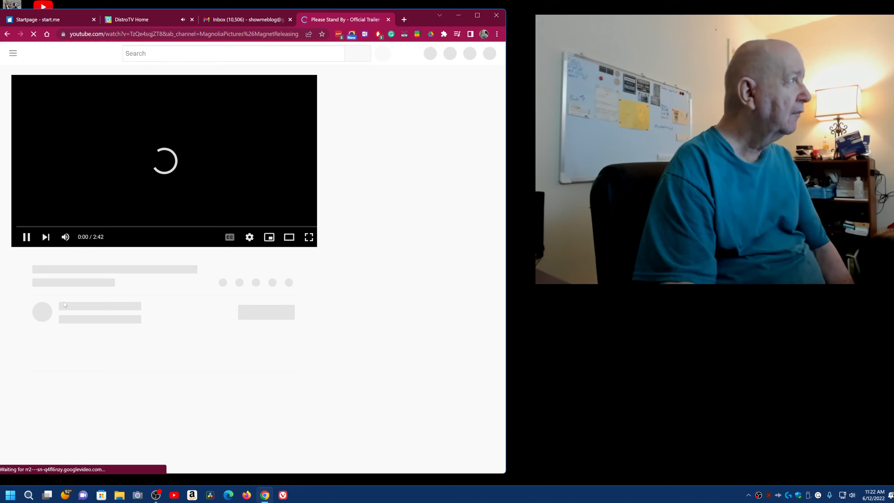
pyautogui.click(132, 20)
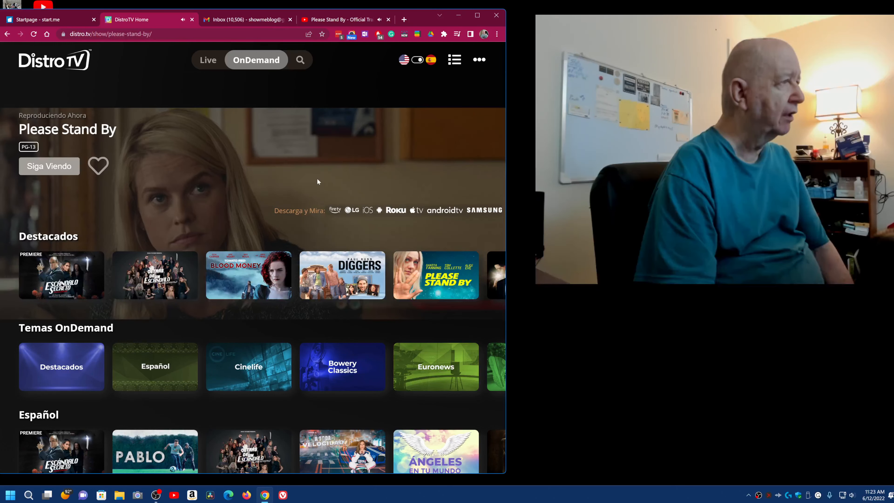
pyautogui.moveTo(114, 235)
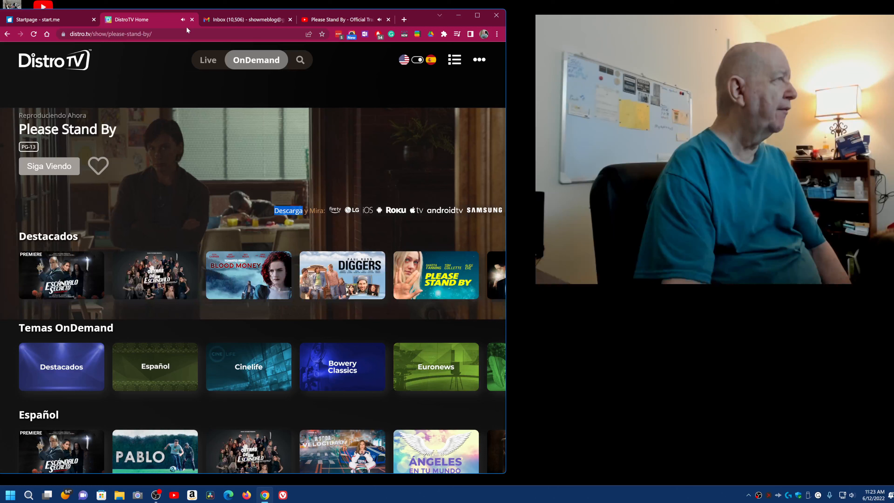
# - Close the Startpage and DistroTV Home tabs, leaving the Gmail inbox in front
pyautogui.click(93, 19)
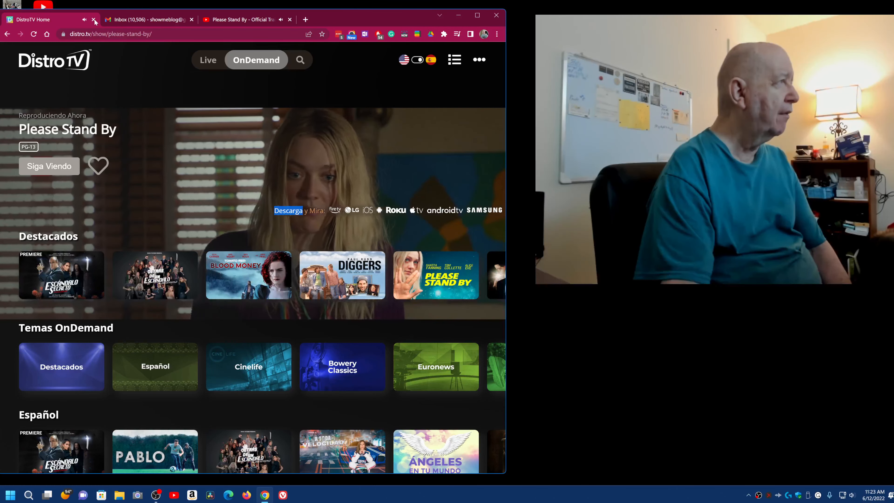
pyautogui.moveTo(148, 19)
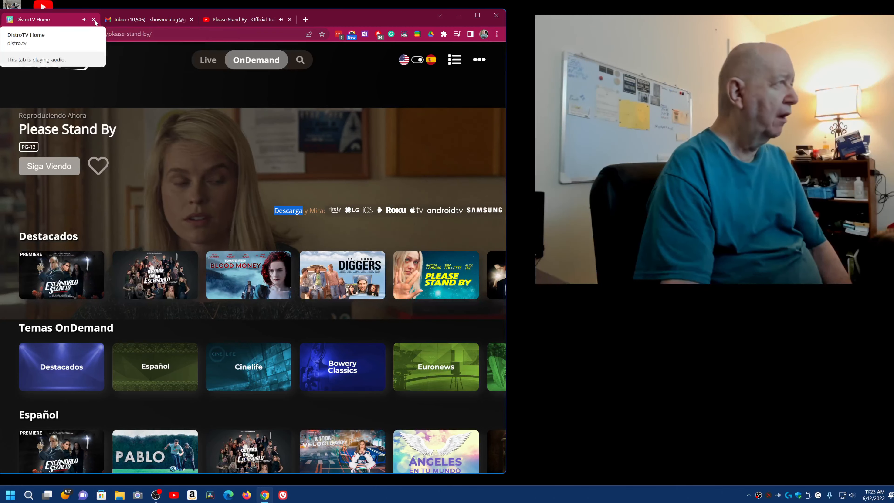
pyautogui.click(93, 19)
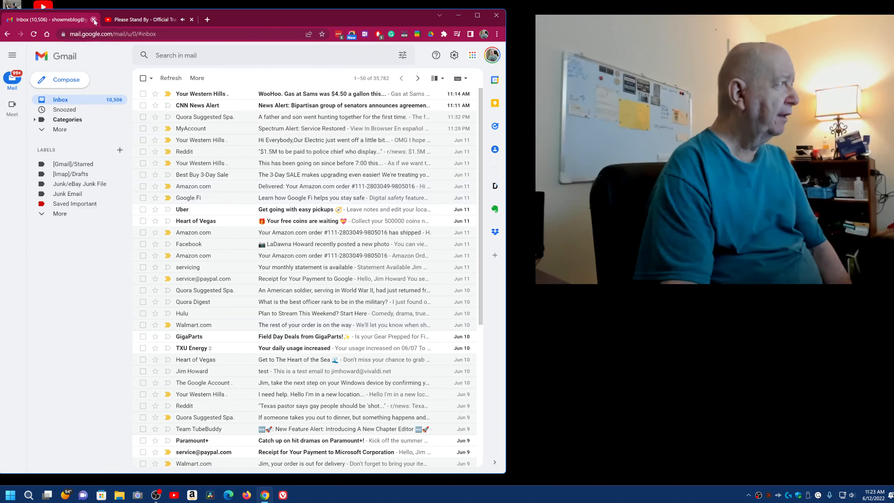
# - Close the Gmail tab and play the Please Stand By trailer full screen on YouTube
pyautogui.click(94, 20)
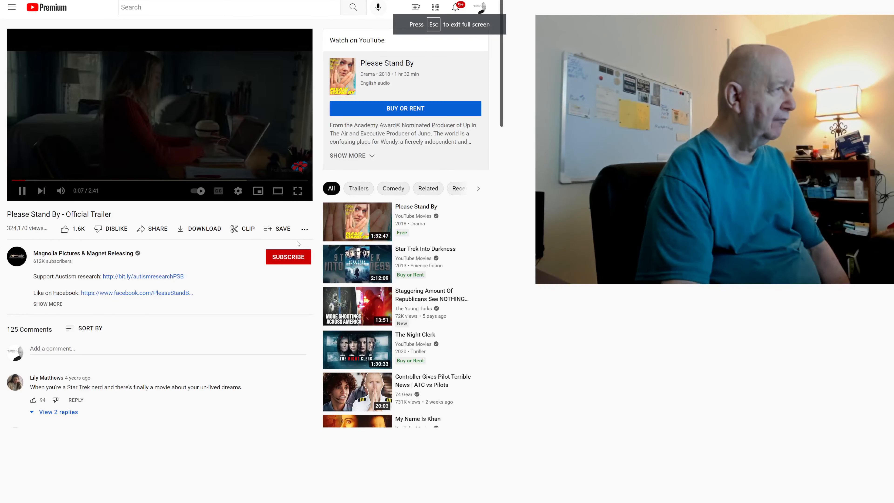
pyautogui.click(297, 191)
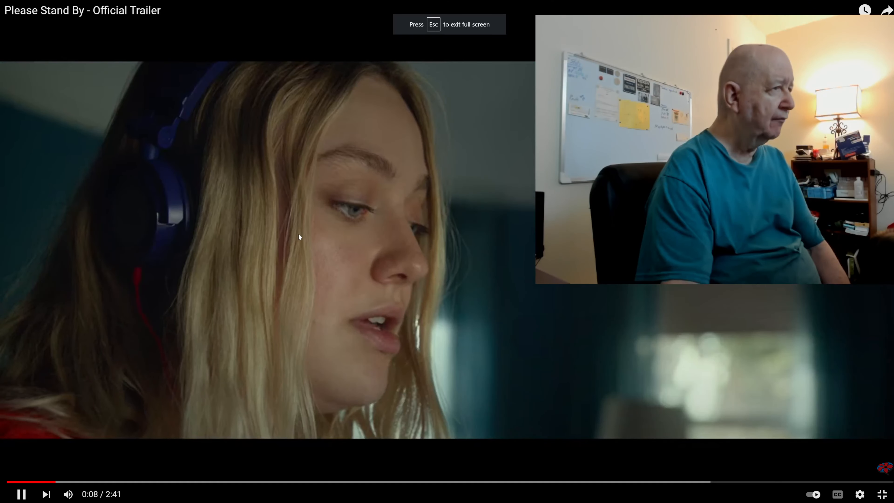